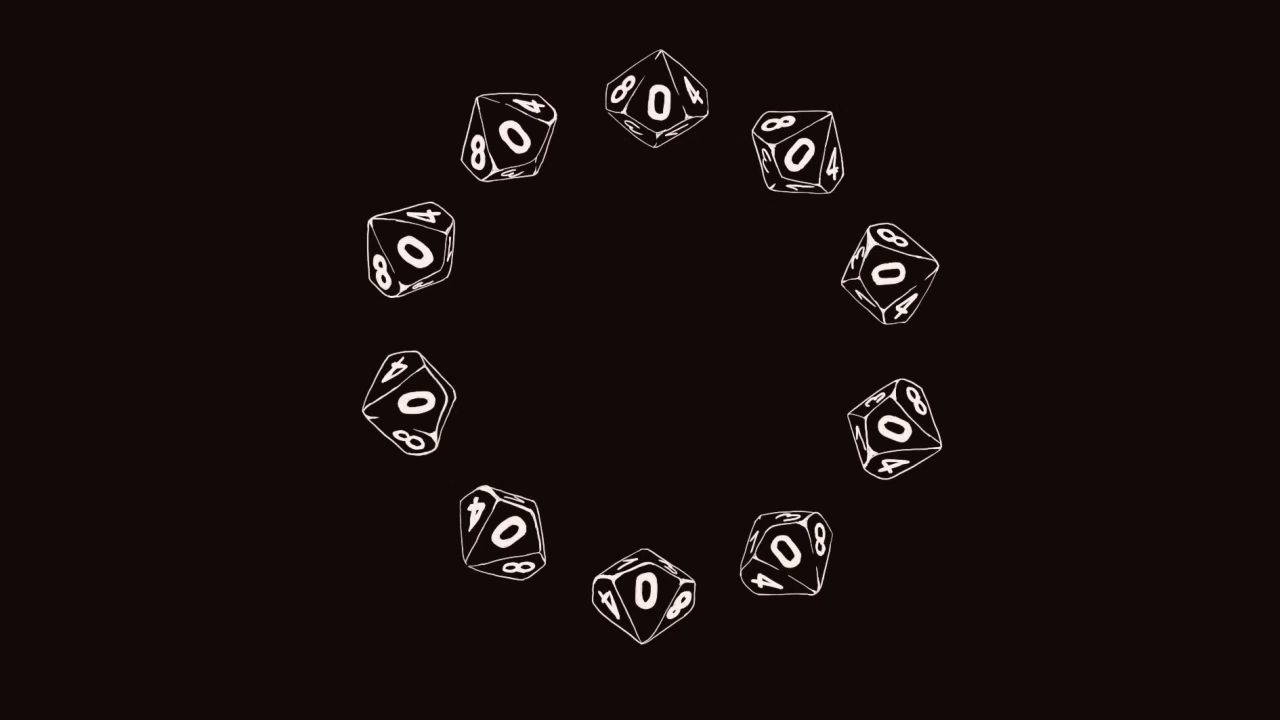
{"action": "left_click", "coordinate": [795, 150]}
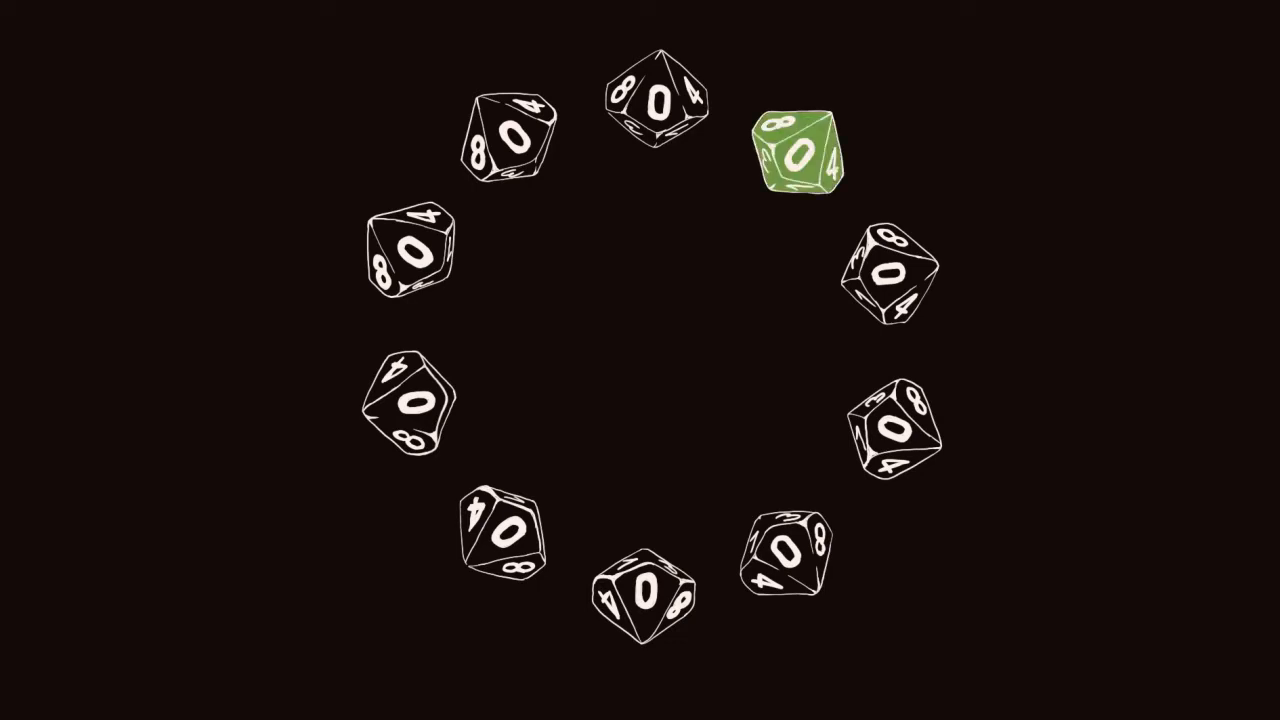